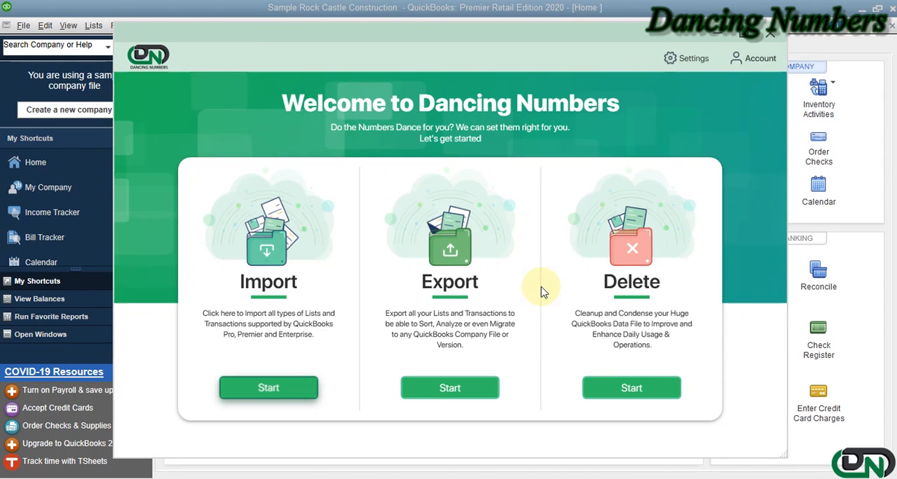
Start an export and choose Inventory Adjustment as the QuickBooks export type
left_click(449, 387)
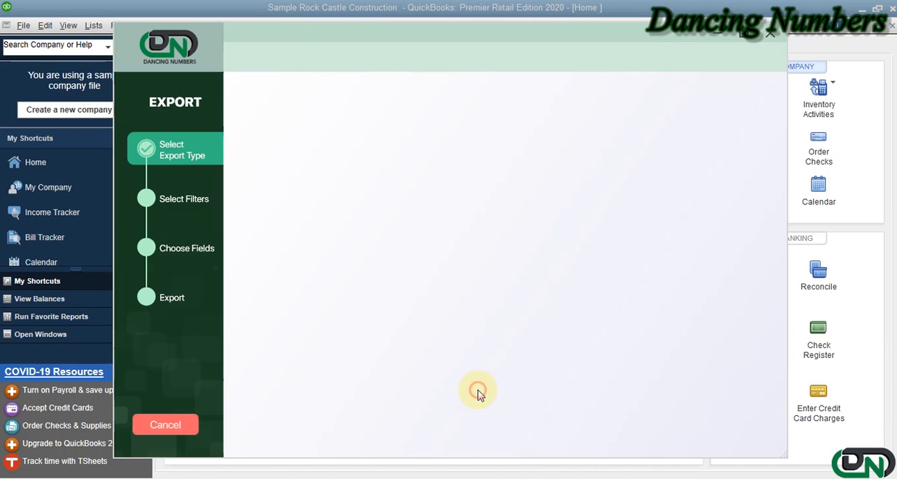
left_click(409, 177)
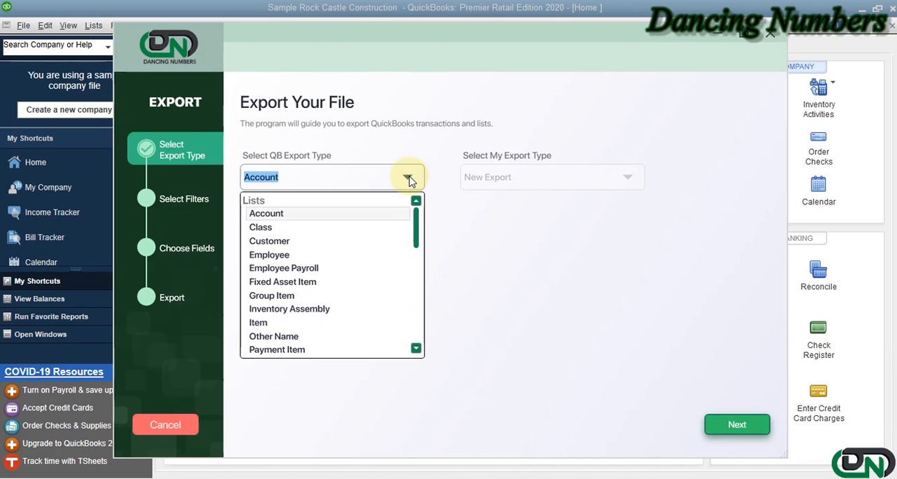
scroll("down", 3)
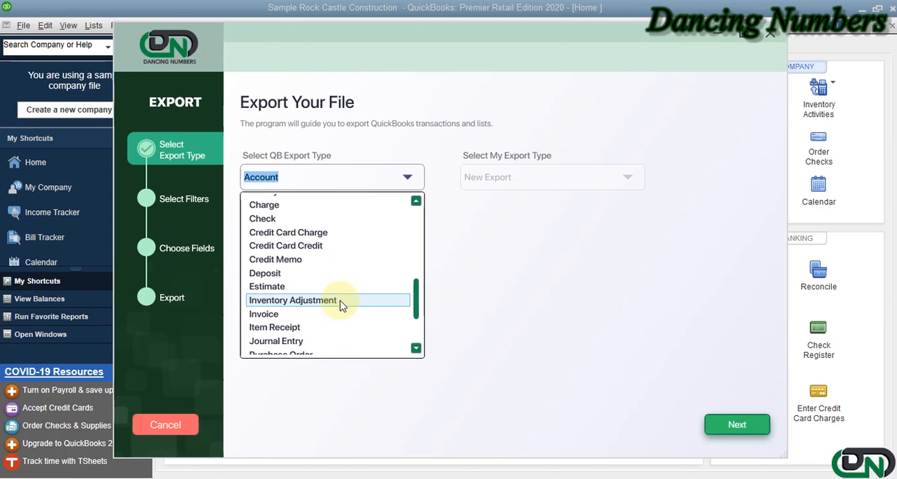
left_click(291, 300)
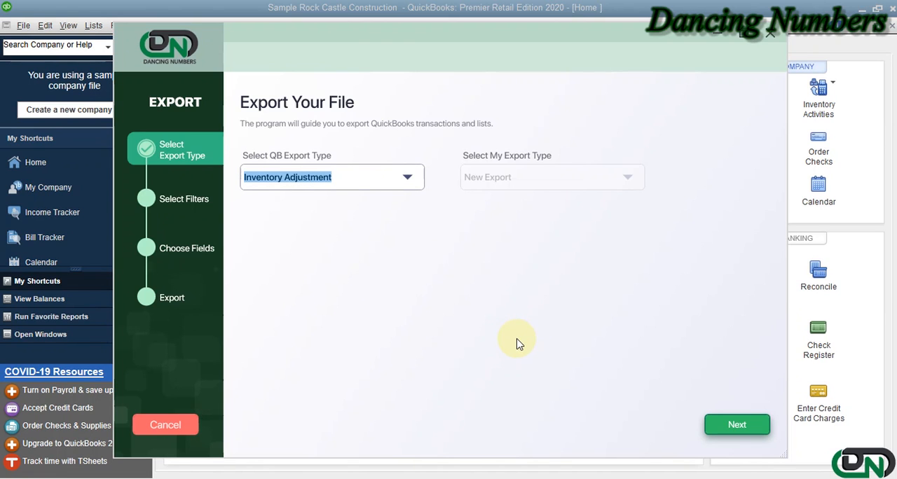
Advance to the filters and choose a Customized Date range, leaving dates and item blank
left_click(737, 425)
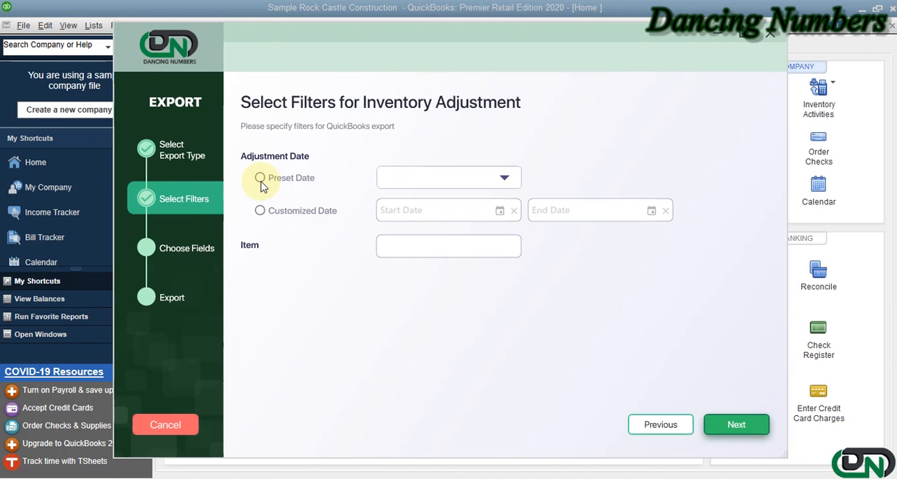
mouse_move(502, 179)
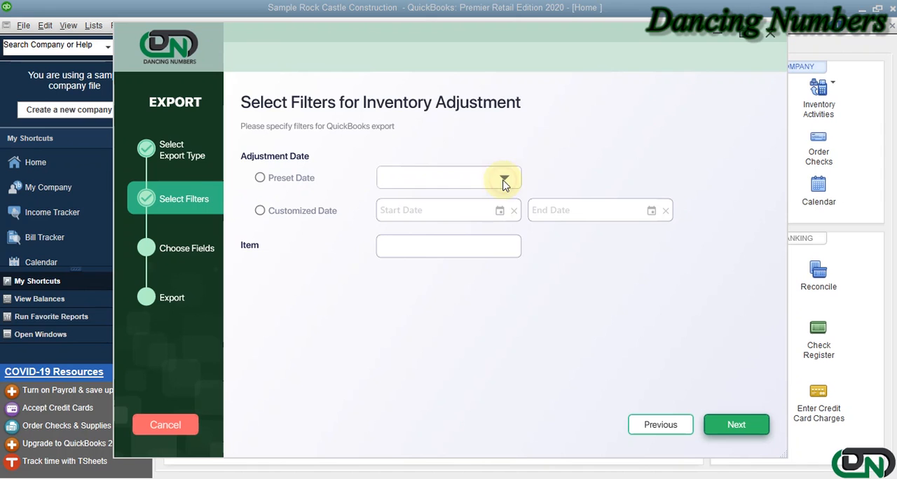
left_click(503, 178)
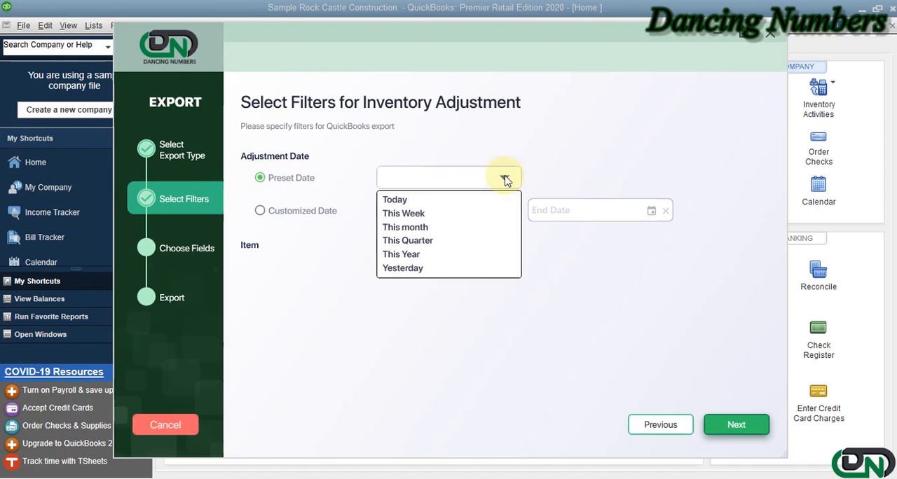
left_click(261, 210)
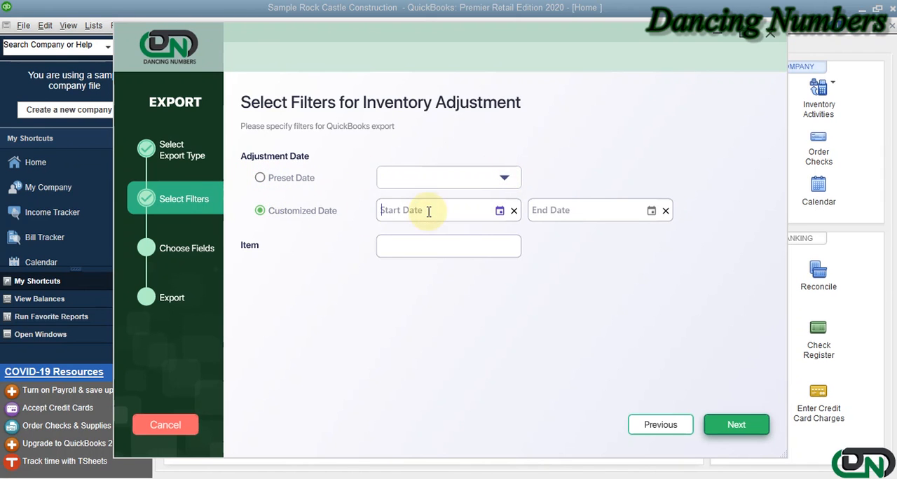
left_click(449, 210)
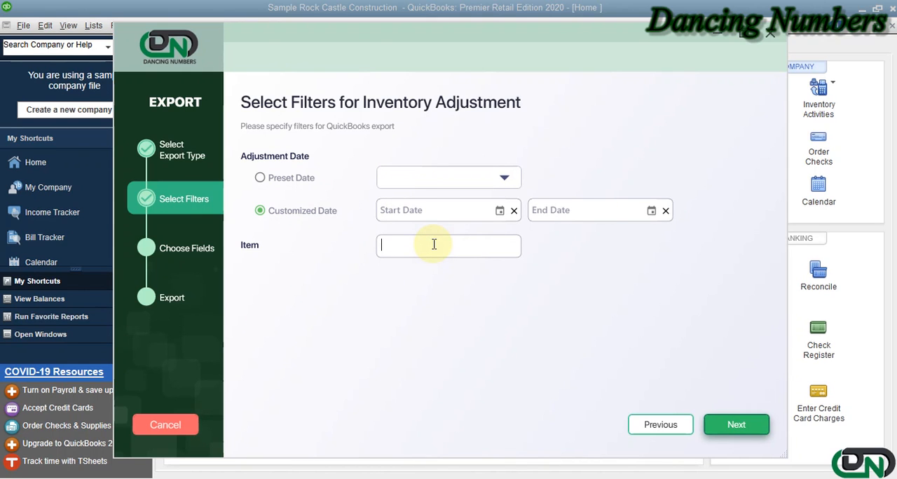
mouse_move(765, 405)
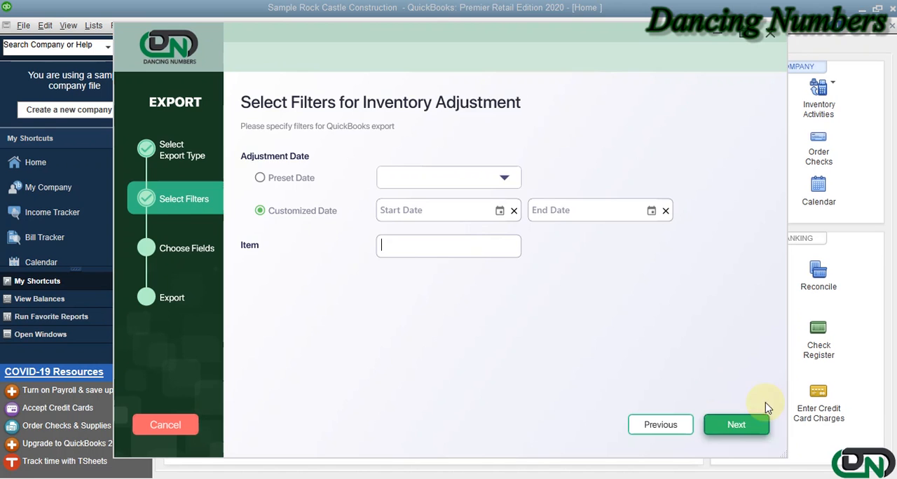
Advance to Choose Fields and keep Select All so every column is exported
left_click(736, 425)
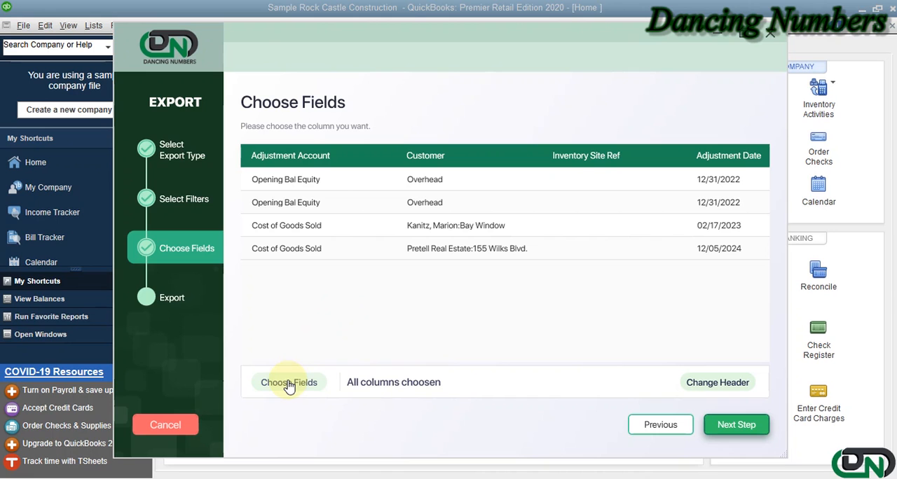
left_click(289, 383)
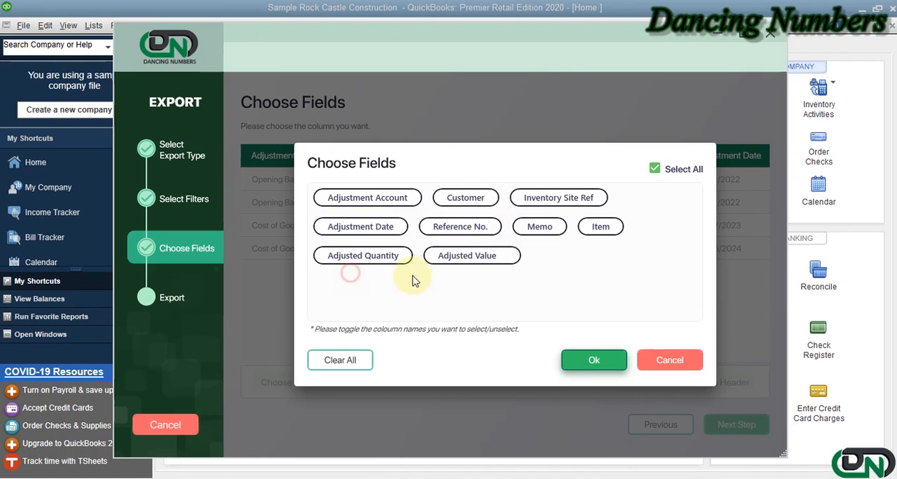
left_click(595, 360)
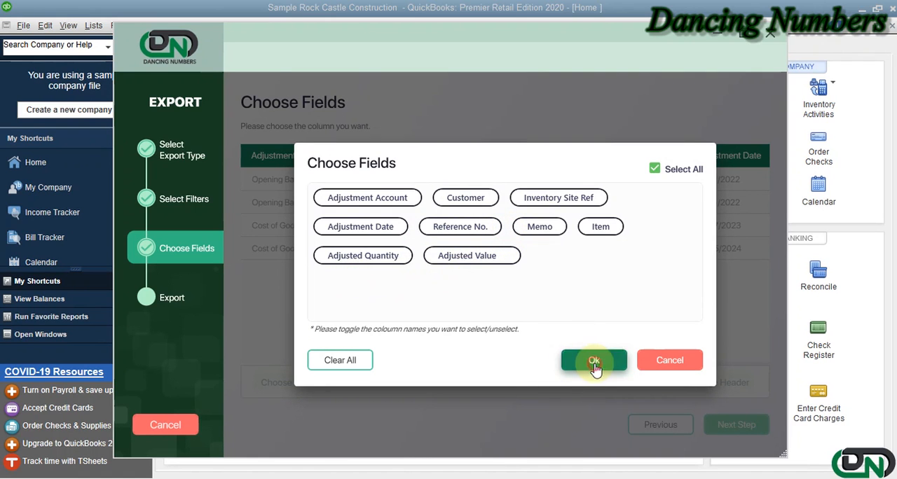
left_click(594, 359)
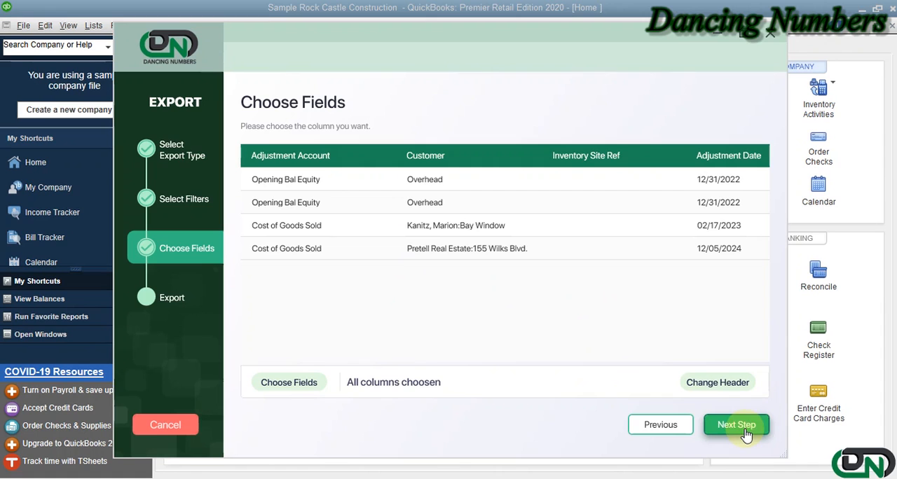
Advance to File Preview and review the four adjustment rows across all columns
left_click(737, 424)
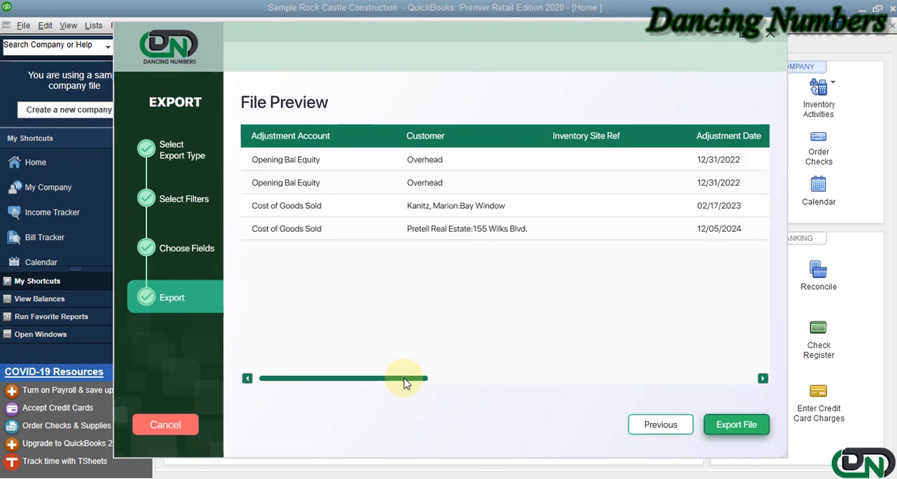
left_click_drag(405, 379, 634, 379)
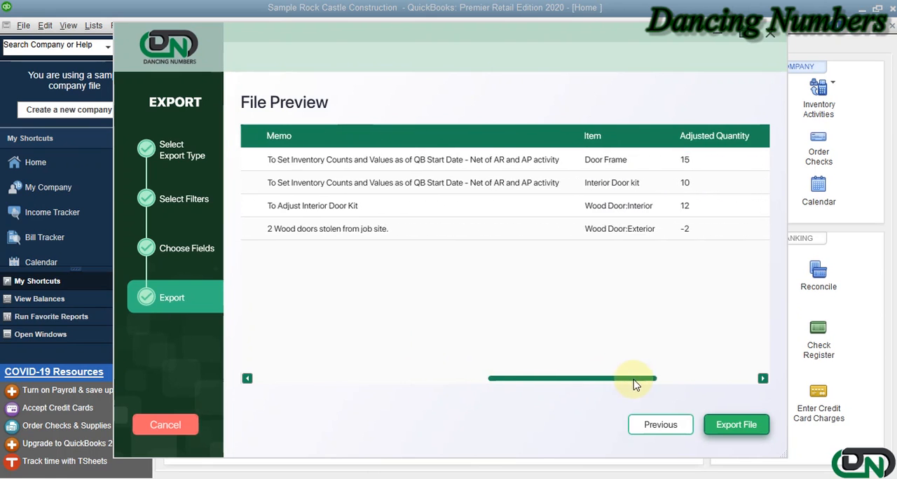
left_click_drag(634, 378, 316, 378)
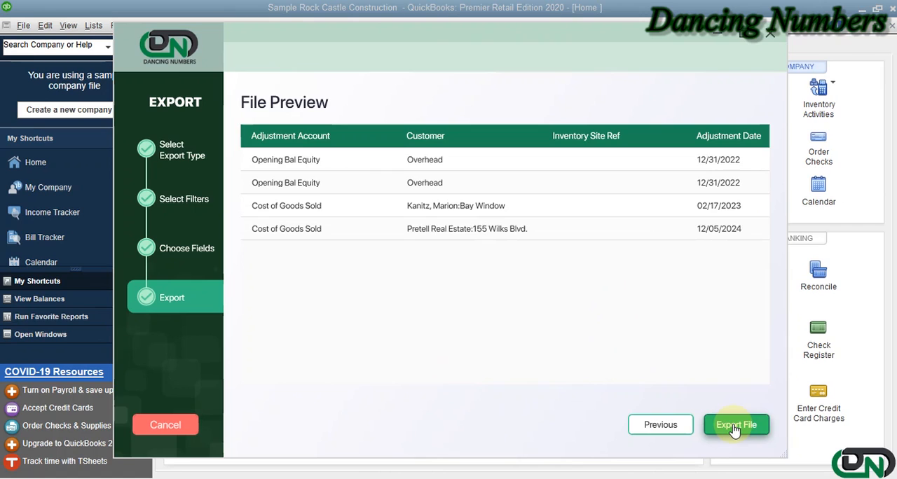
Export the file into a New Workbook rather than Sample Transaction.xlsx
left_click(736, 425)
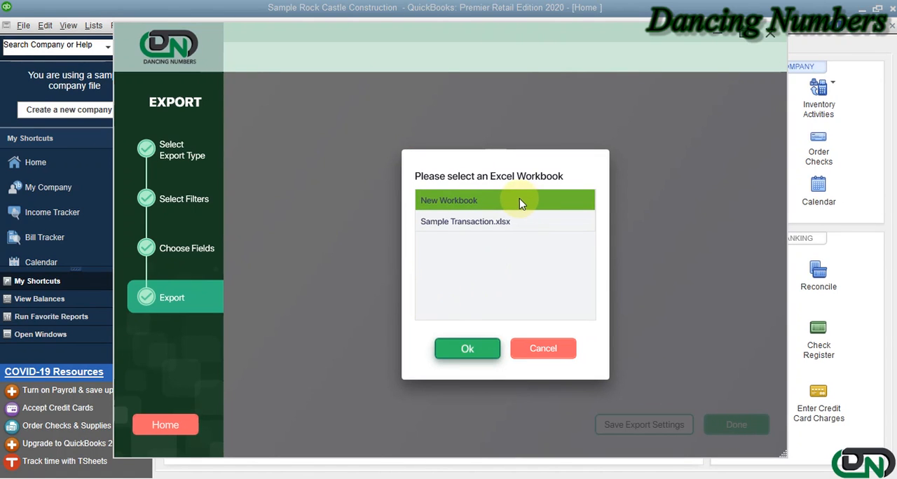
left_click(465, 222)
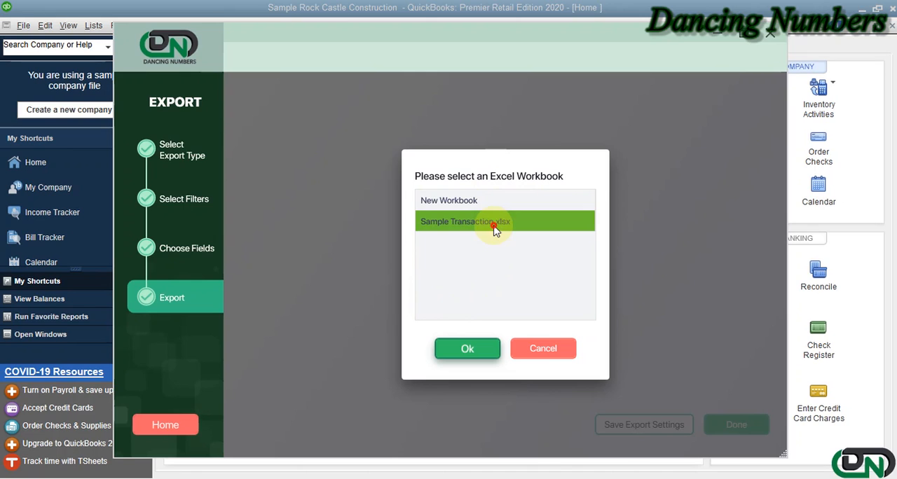
mouse_move(535, 202)
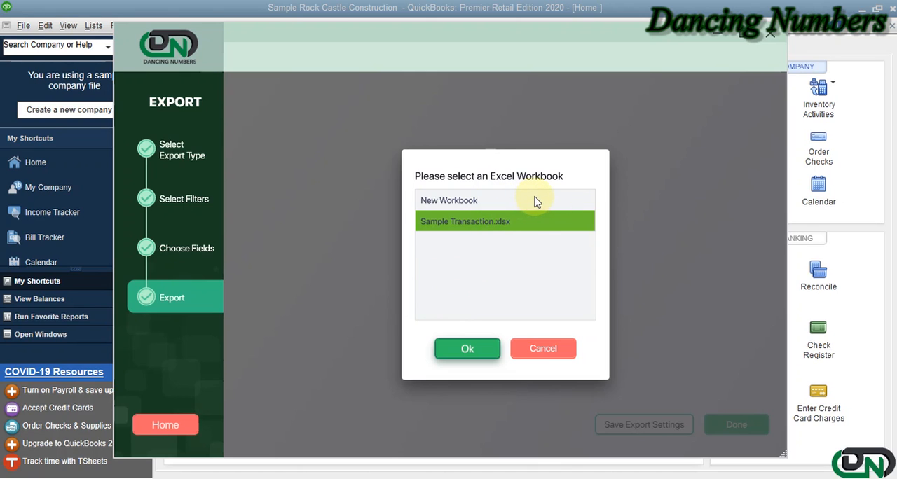
left_click(505, 199)
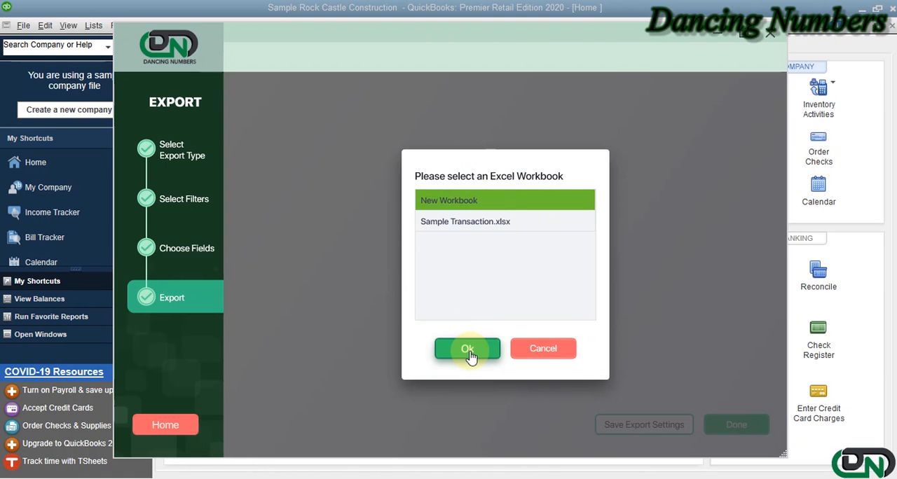
left_click(468, 349)
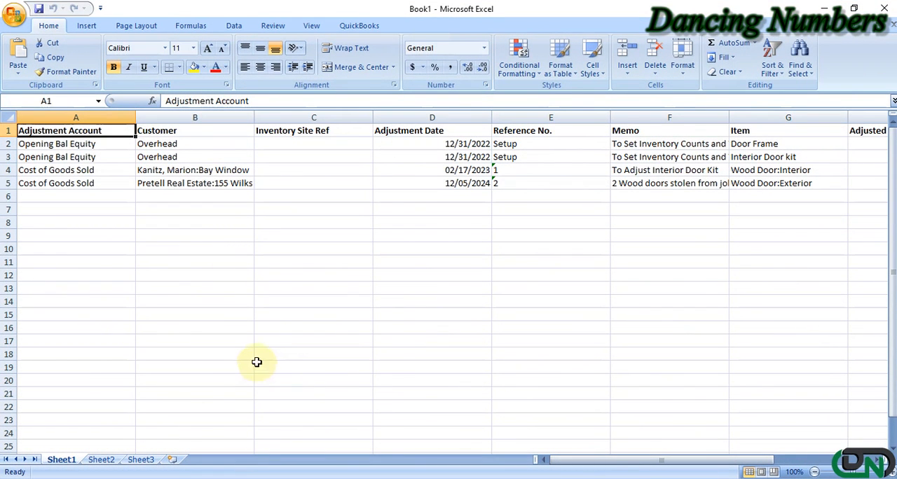
left_click(195, 209)
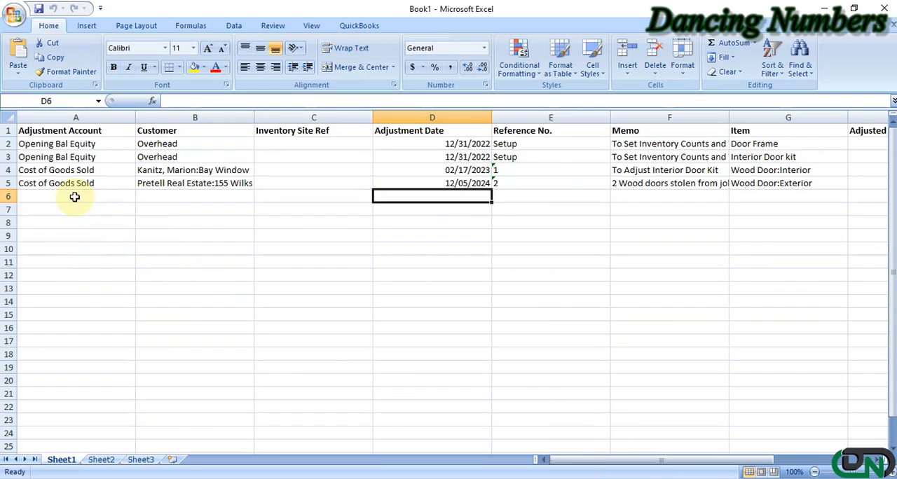
left_click(76, 196)
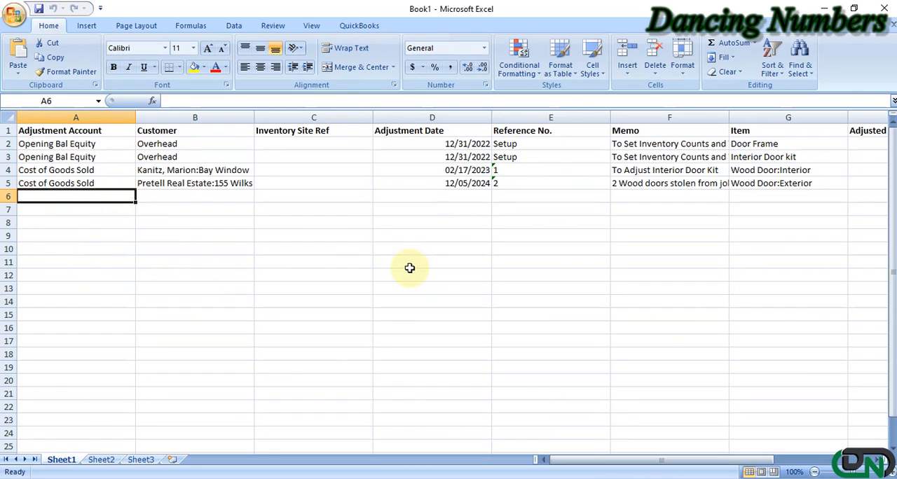